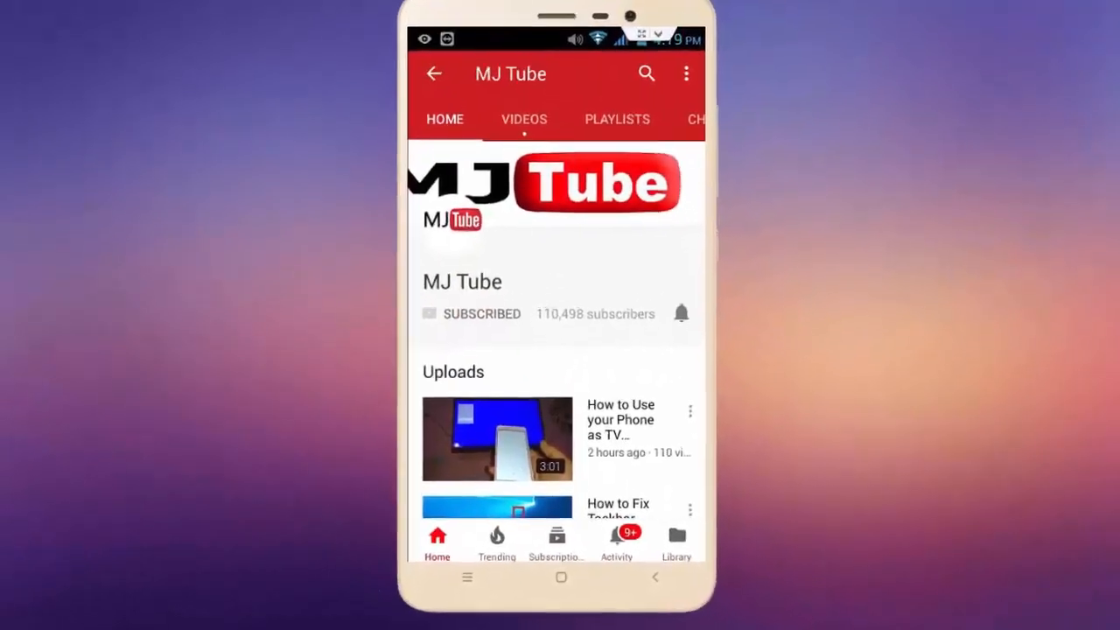
Step: Select every blank cell in the material list table using Go To Special with Blanks
{"action": "left_click", "coordinate": [681, 313]}
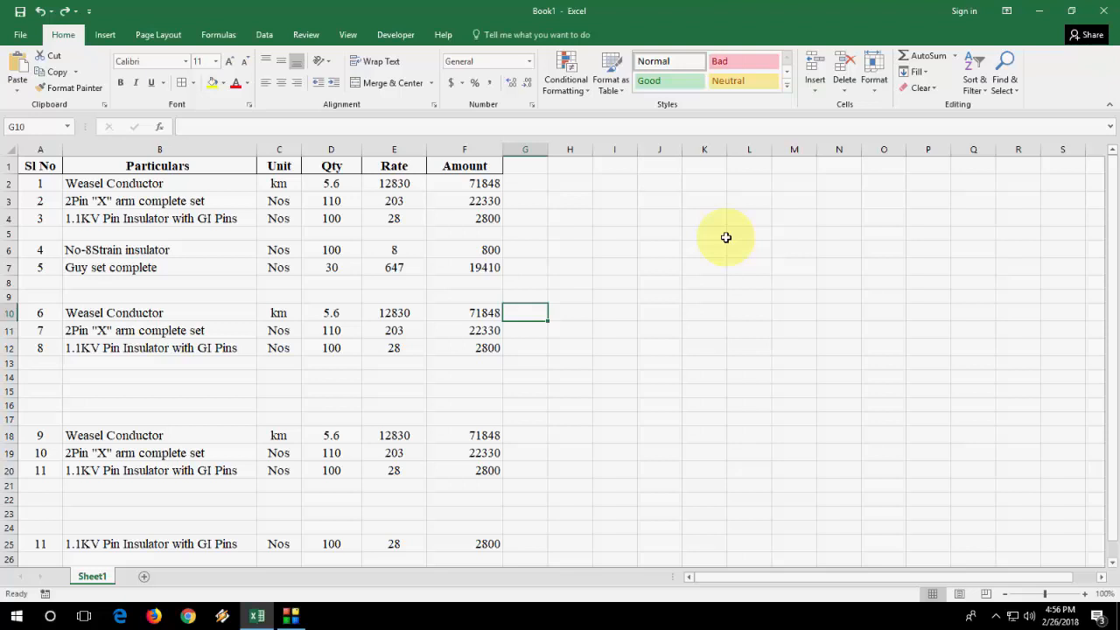
{"action": "left_click", "coordinate": [39, 233]}
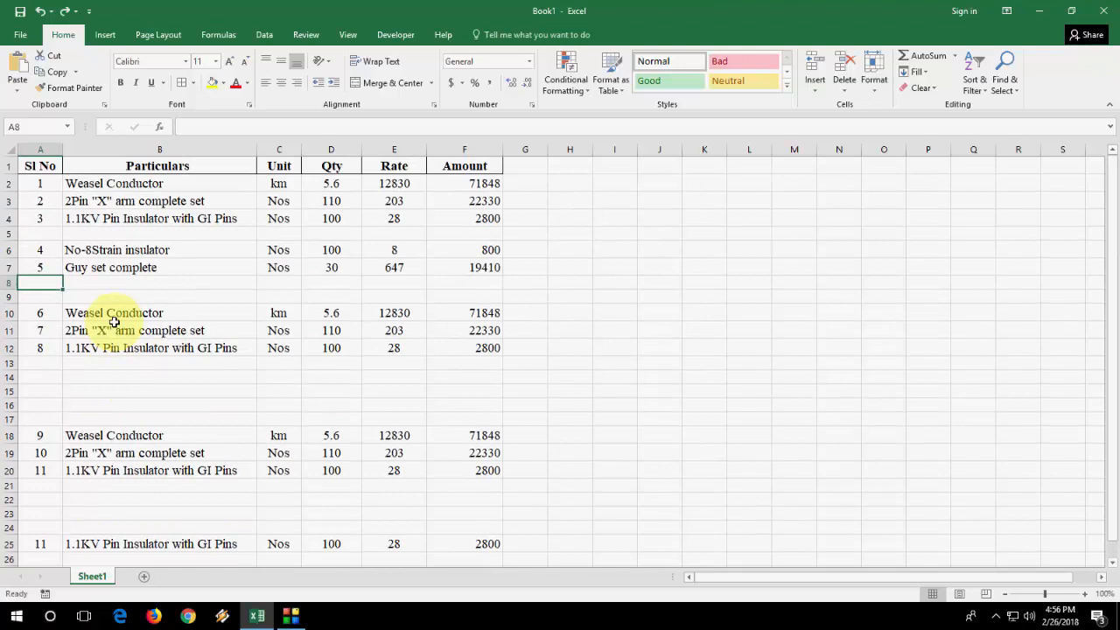
{"action": "mouse_move", "coordinate": [175, 312]}
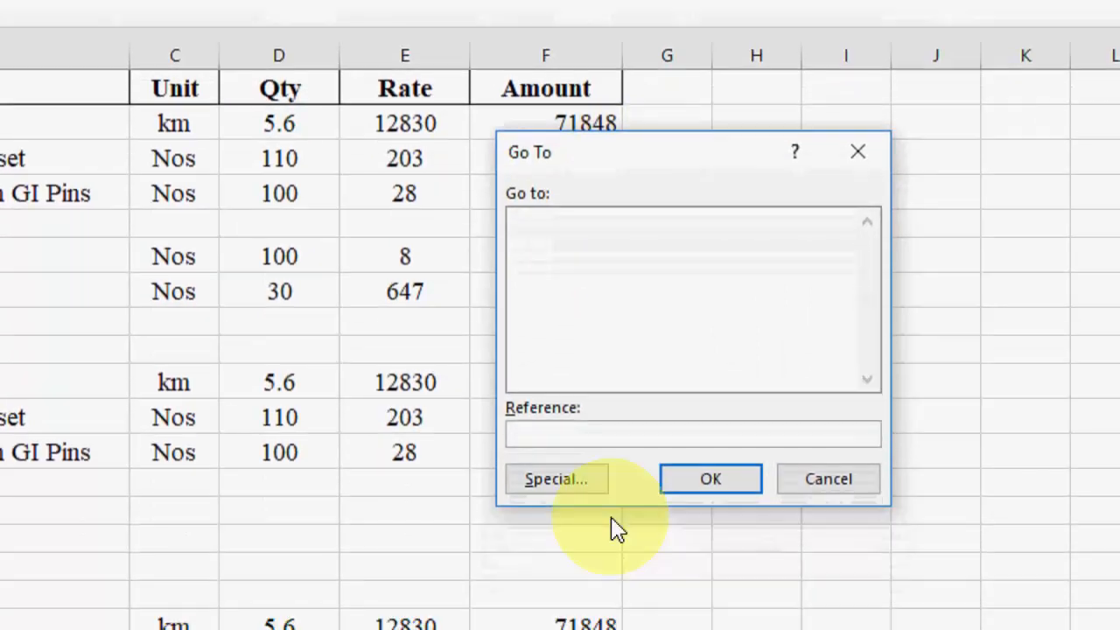
{"action": "left_click", "coordinate": [556, 479]}
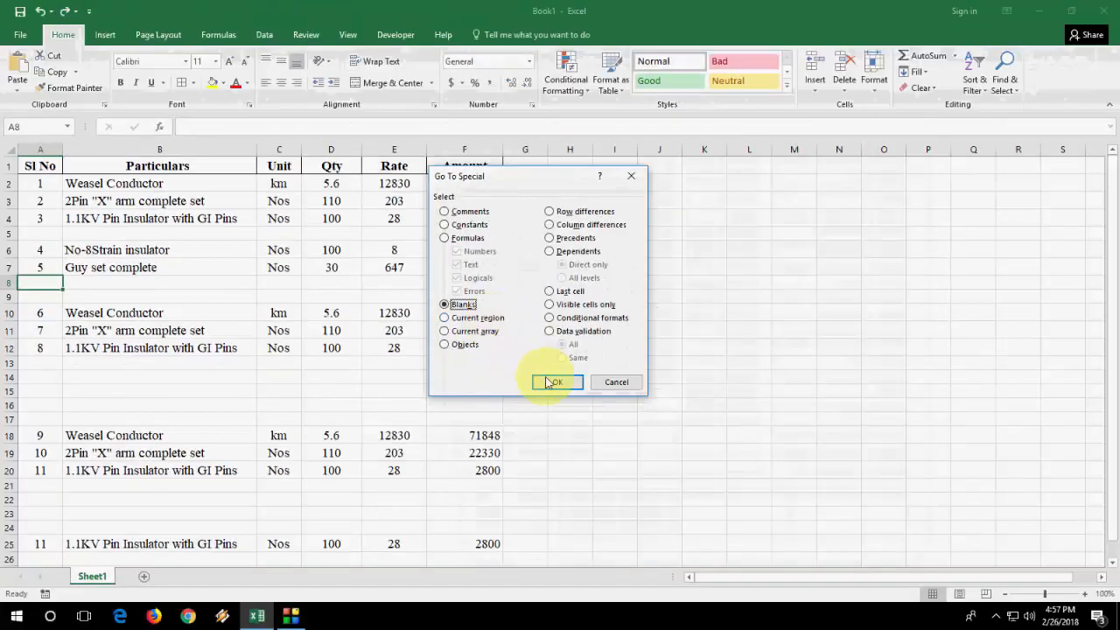
{"action": "left_click", "coordinate": [554, 382]}
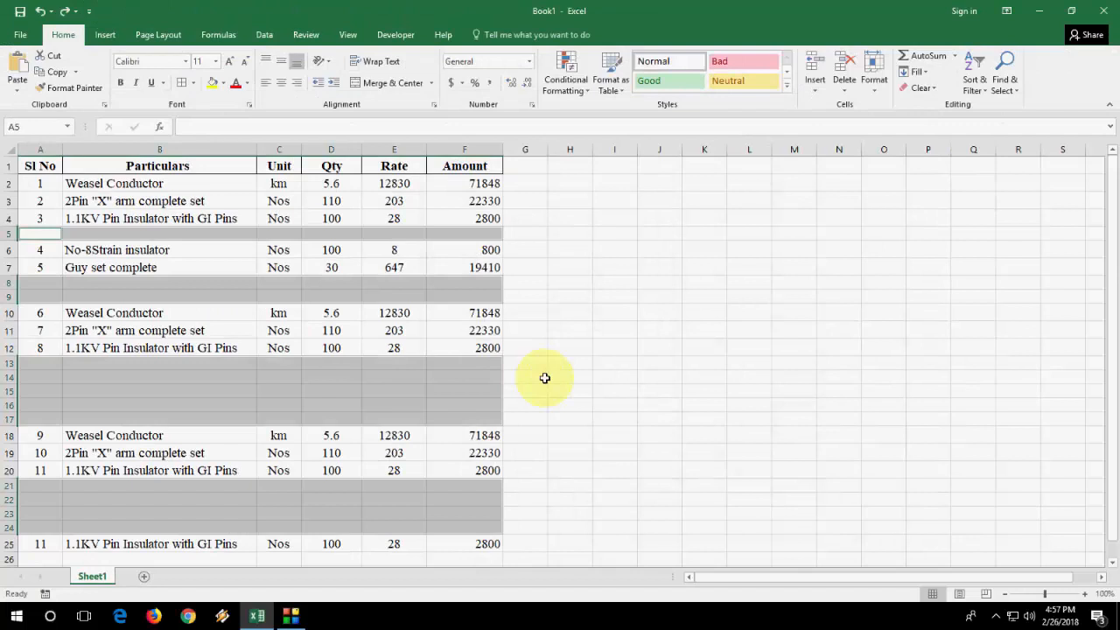
{"action": "mouse_move", "coordinate": [520, 362]}
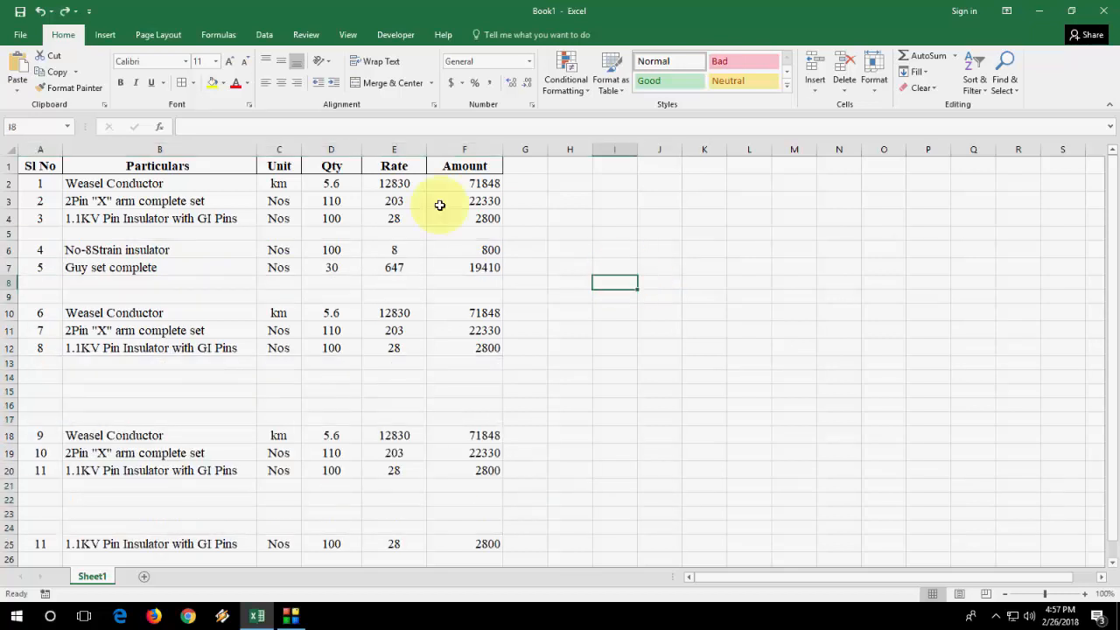
{"action": "mouse_move", "coordinate": [499, 112]}
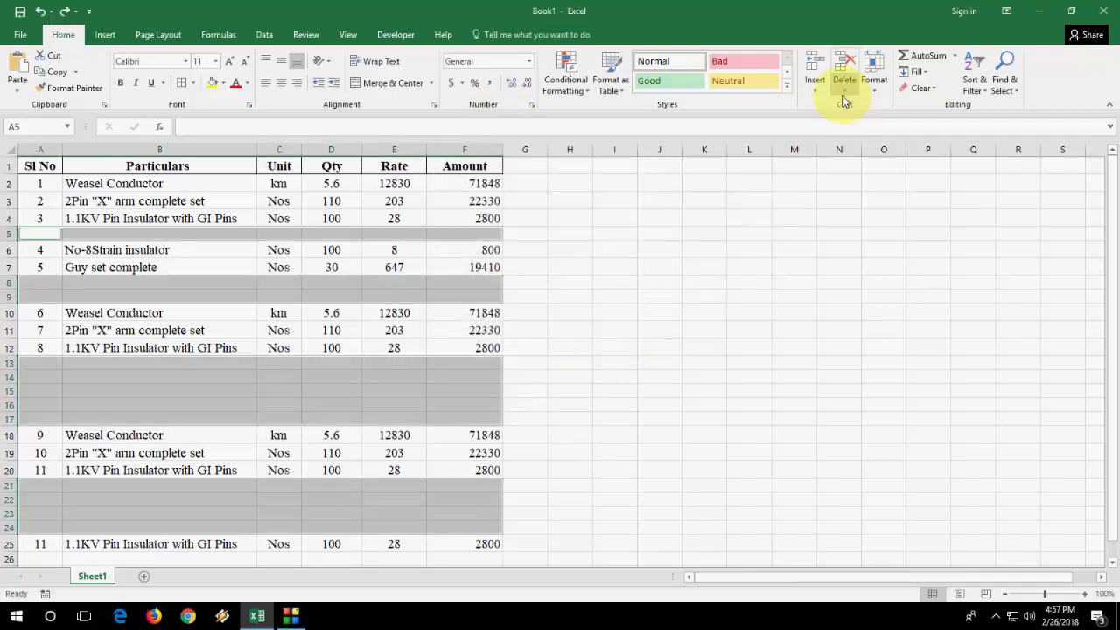
{"action": "mouse_move", "coordinate": [846, 66]}
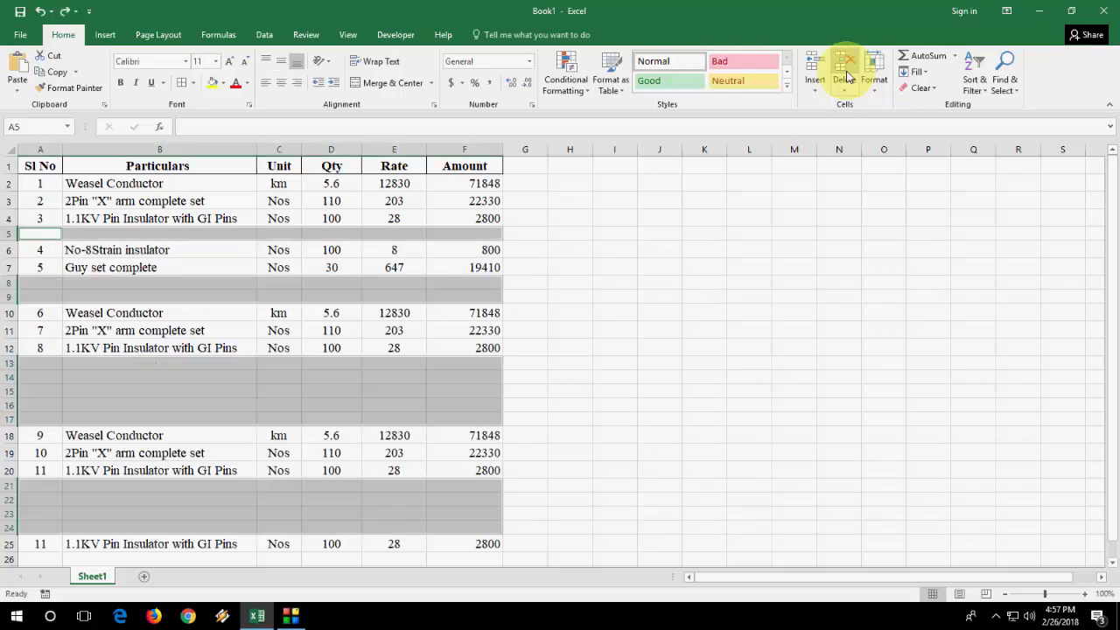
Step: Apply a yellow fill colour to the selected blank cells
{"action": "left_click", "coordinate": [210, 82]}
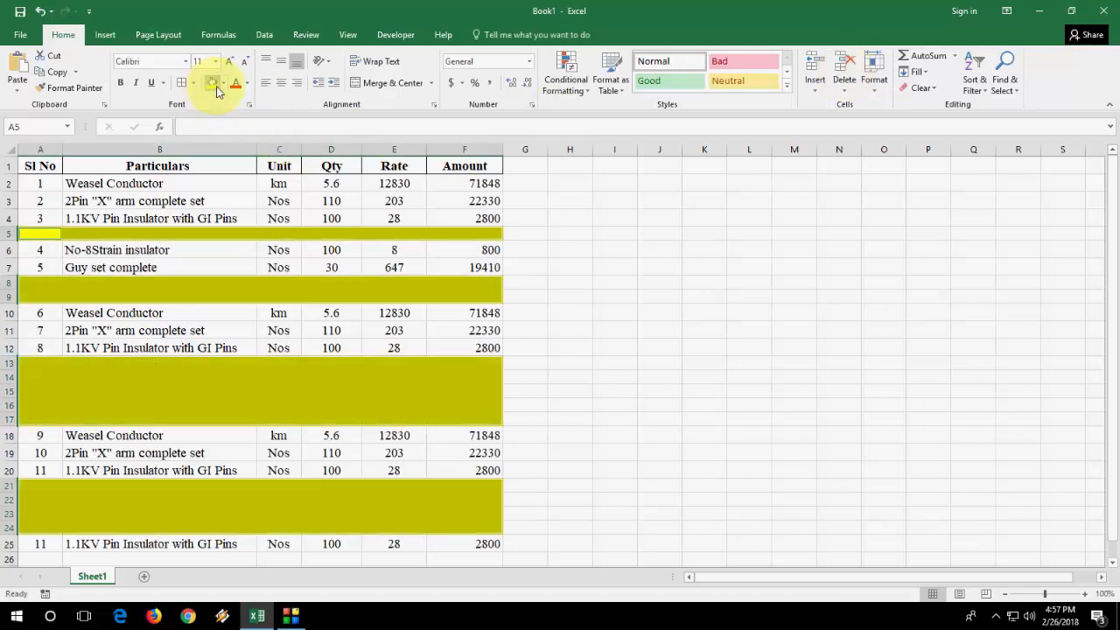
{"action": "mouse_move", "coordinate": [225, 103]}
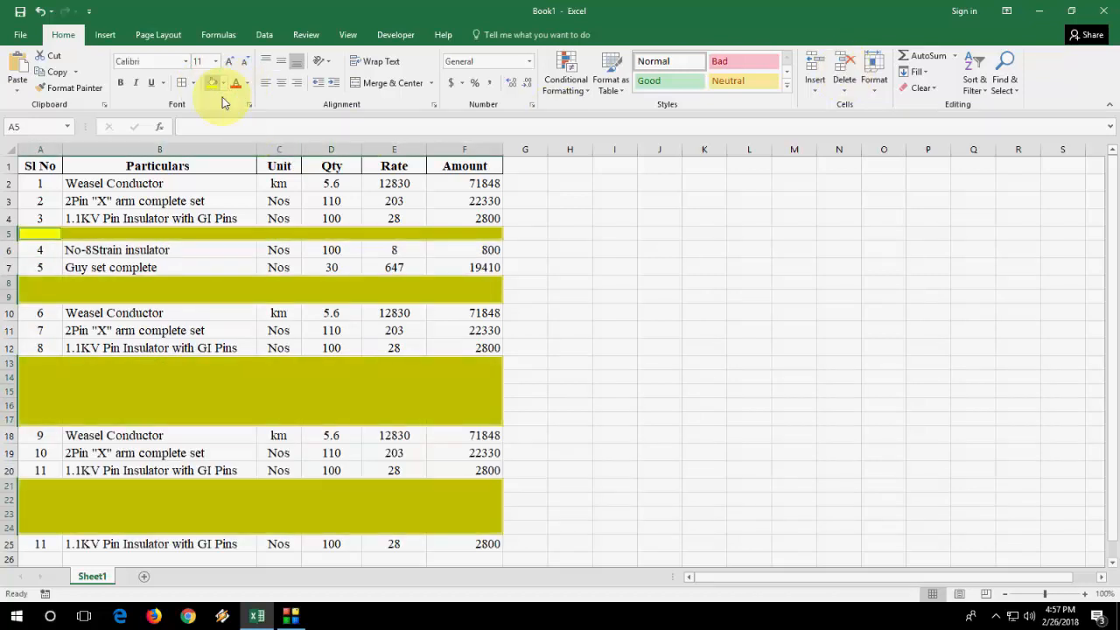
{"action": "mouse_move", "coordinate": [565, 243]}
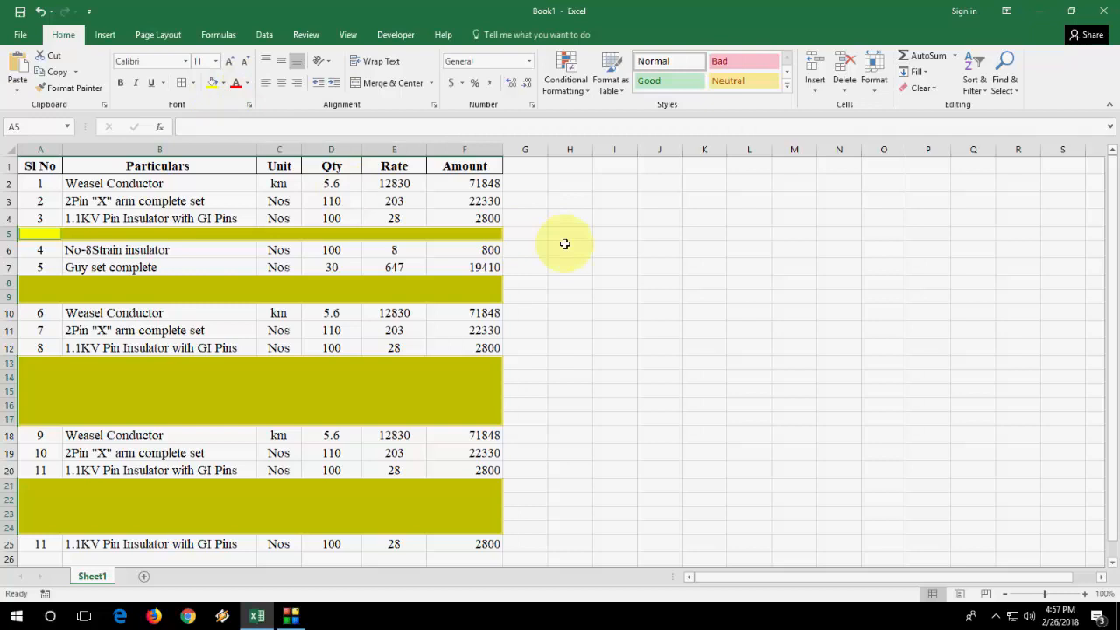